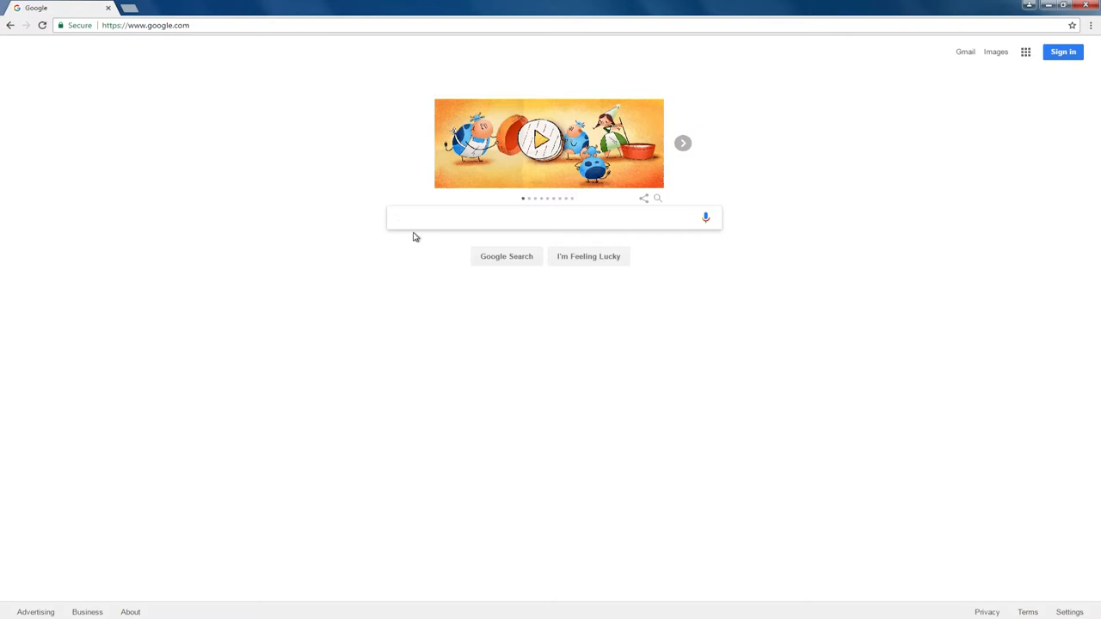
Step: Search Google for 'how to save a file' and bring up its results page
{"action": "left_click", "coordinate": [551, 216]}
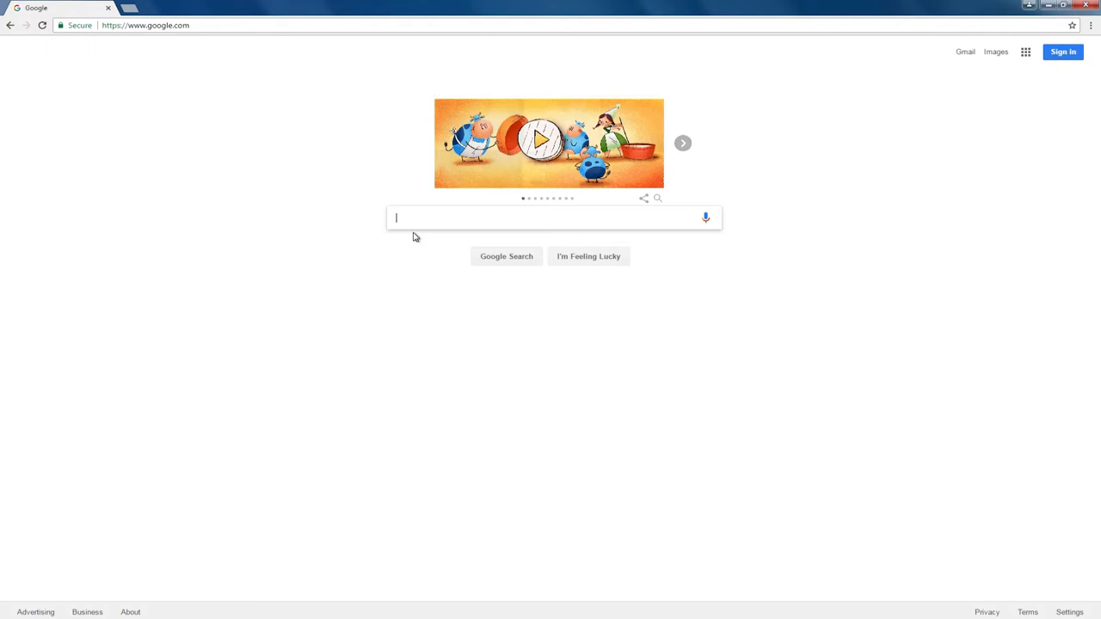
{"action": "type", "text": "how to save a"}
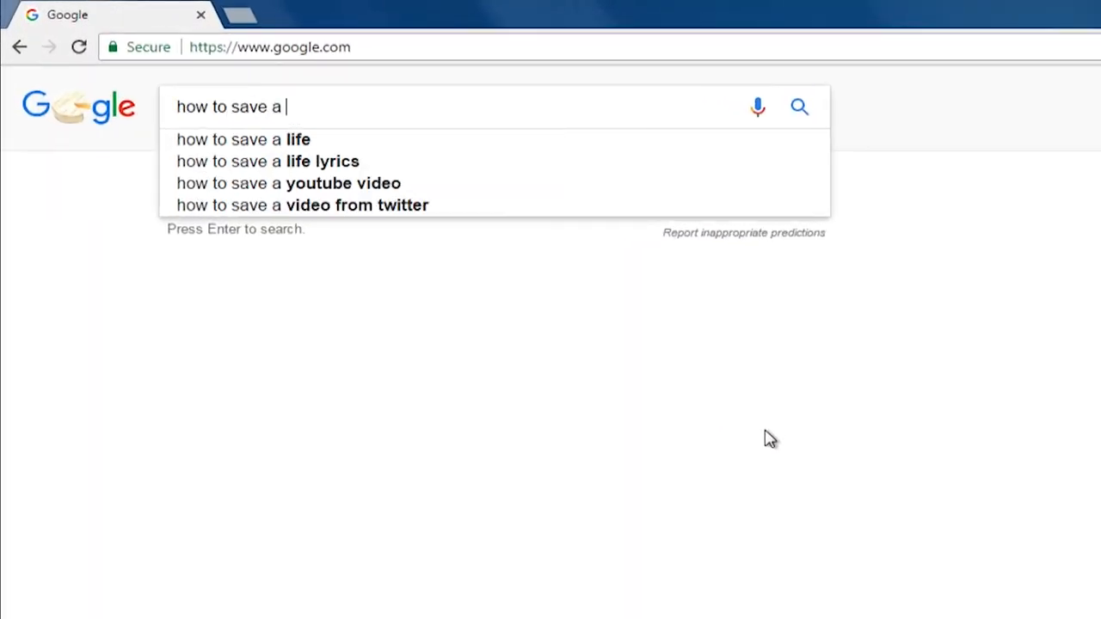
{"action": "key", "text": "Return"}
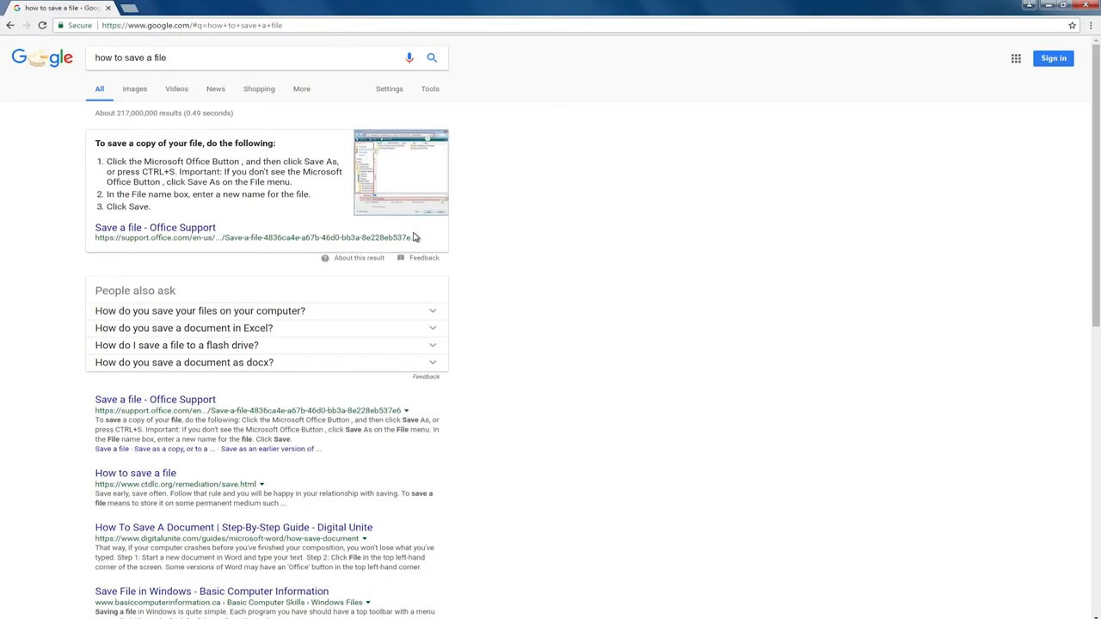
{"action": "scroll", "scroll_direction": "down", "scroll_amount": 3}
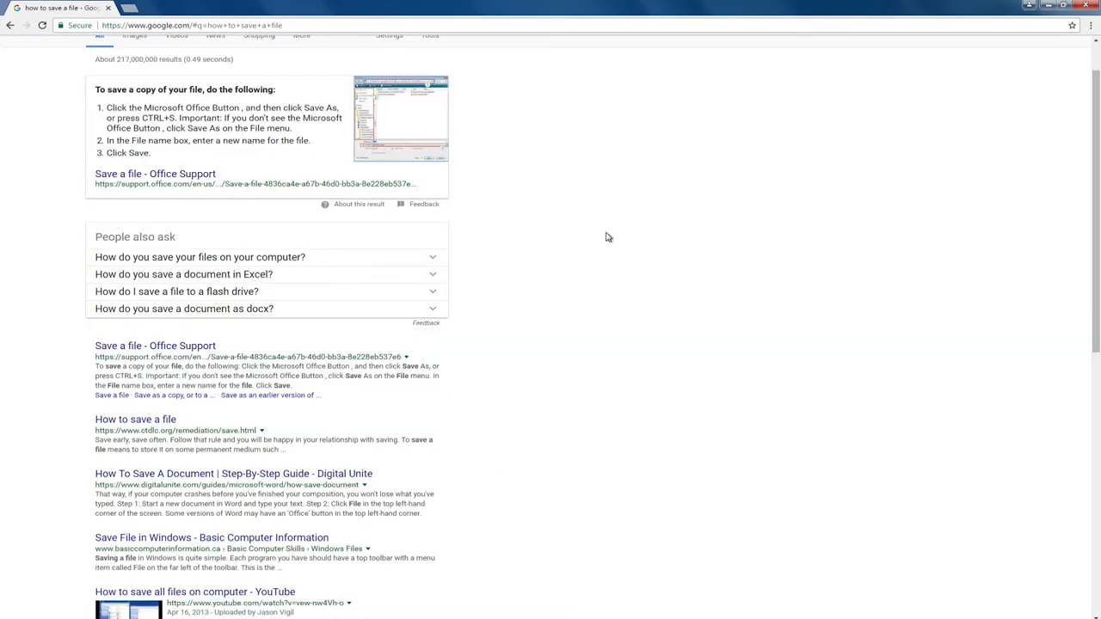
{"action": "scroll", "scroll_direction": "down", "scroll_amount": 3}
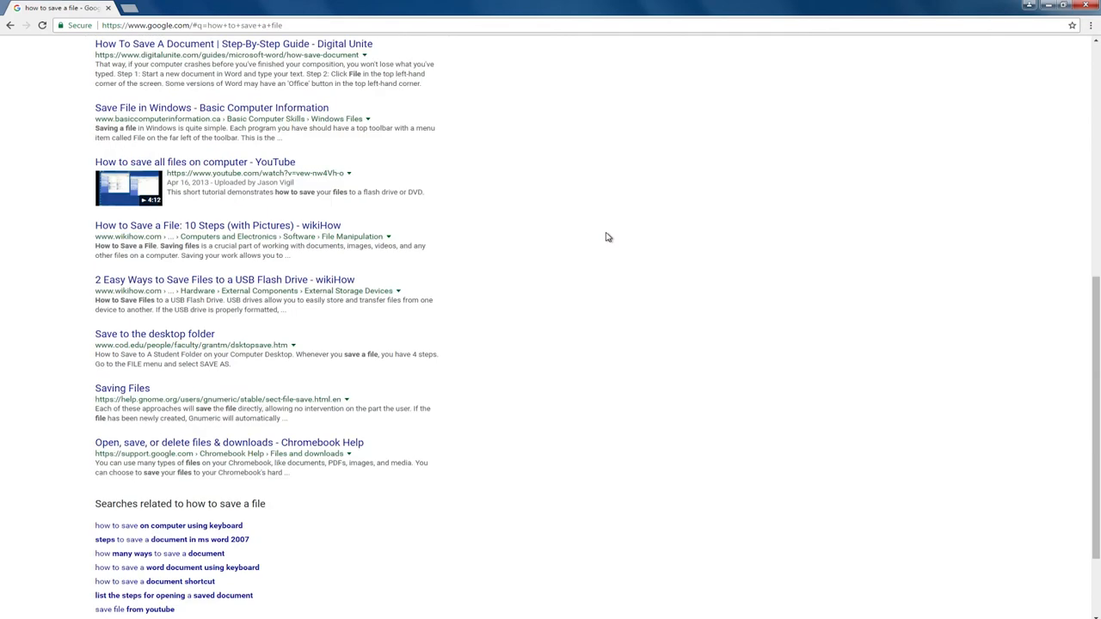
{"action": "scroll", "scroll_direction": "up", "scroll_amount": 3}
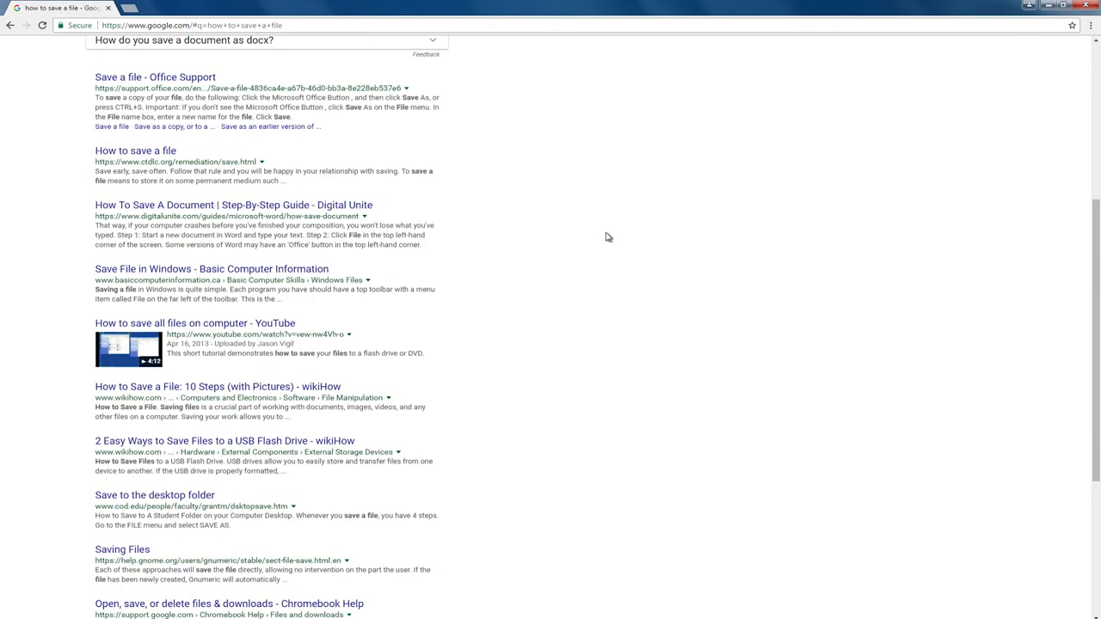
{"action": "scroll", "scroll_direction": "up", "scroll_amount": 3}
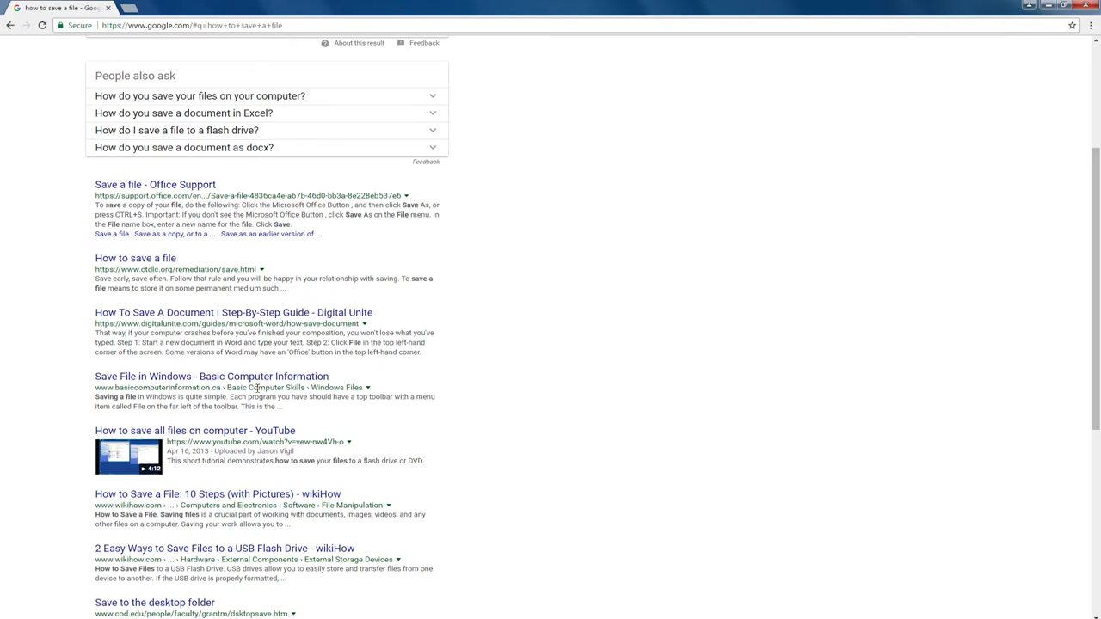
{"action": "scroll", "scroll_direction": "up", "scroll_amount": 3}
{"action": "type", "text": "how to"}
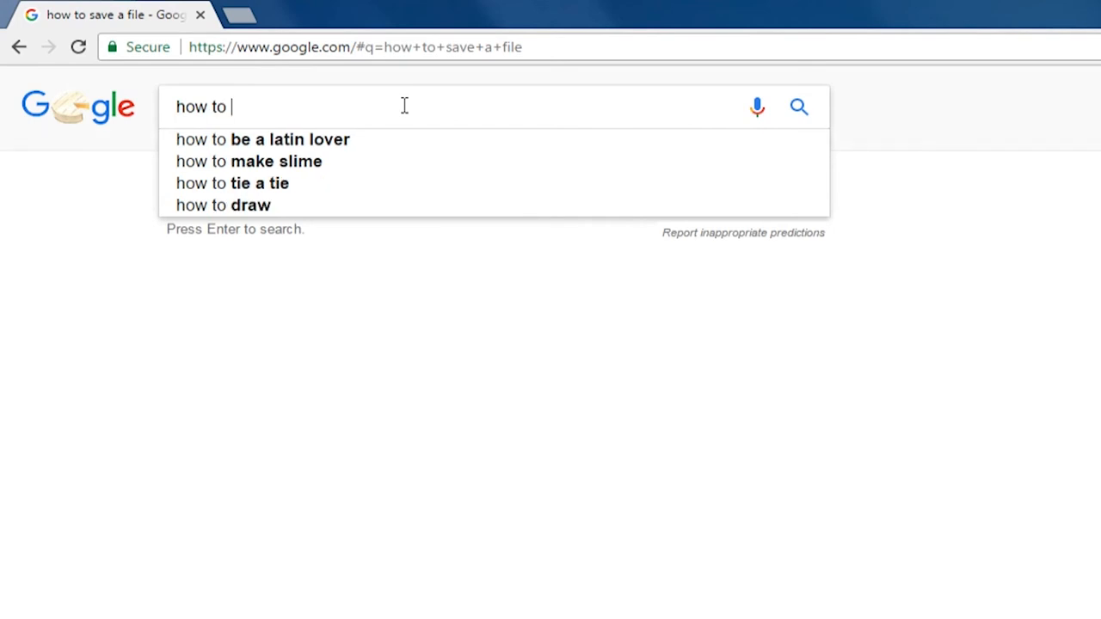
Step: Change the query to 'how to delete a file' and run the search
{"action": "type", "text": "delete a file"}
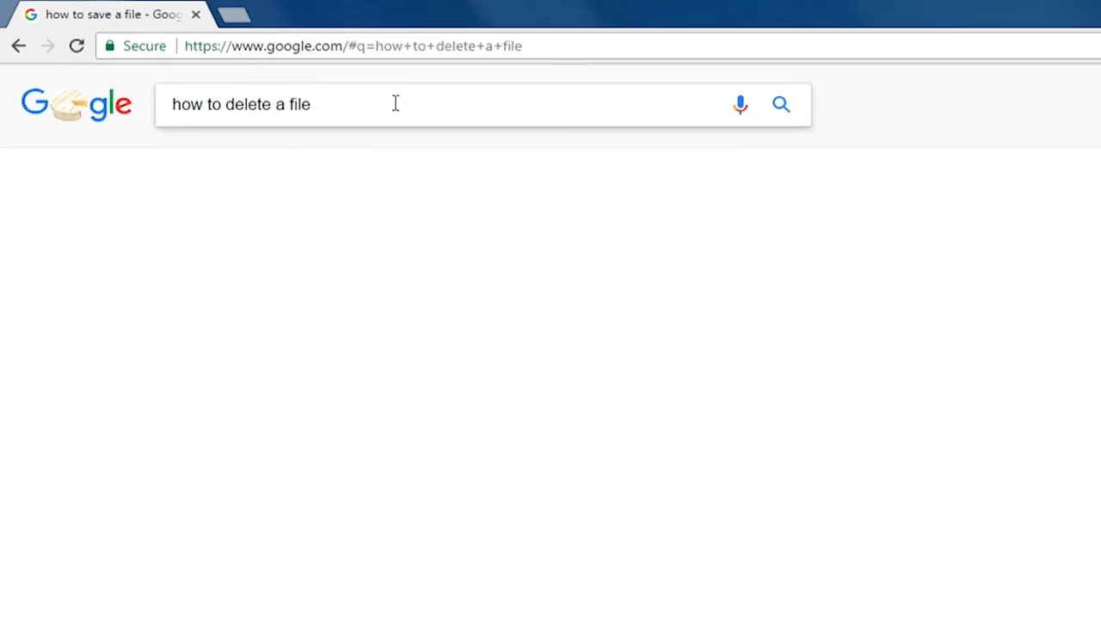
{"action": "left_click", "coordinate": [780, 105]}
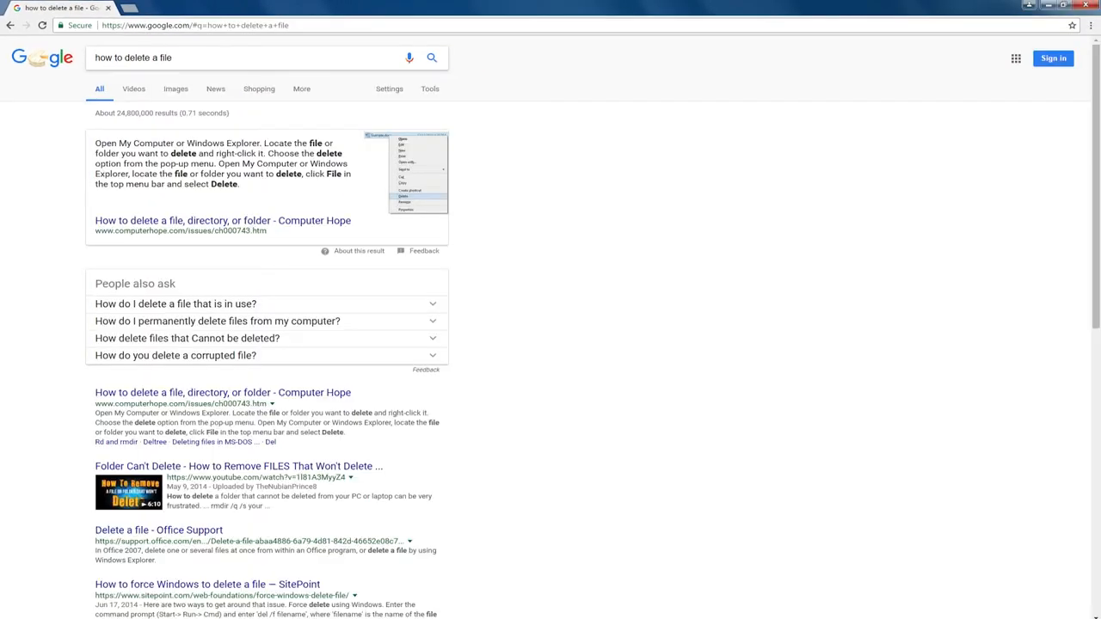